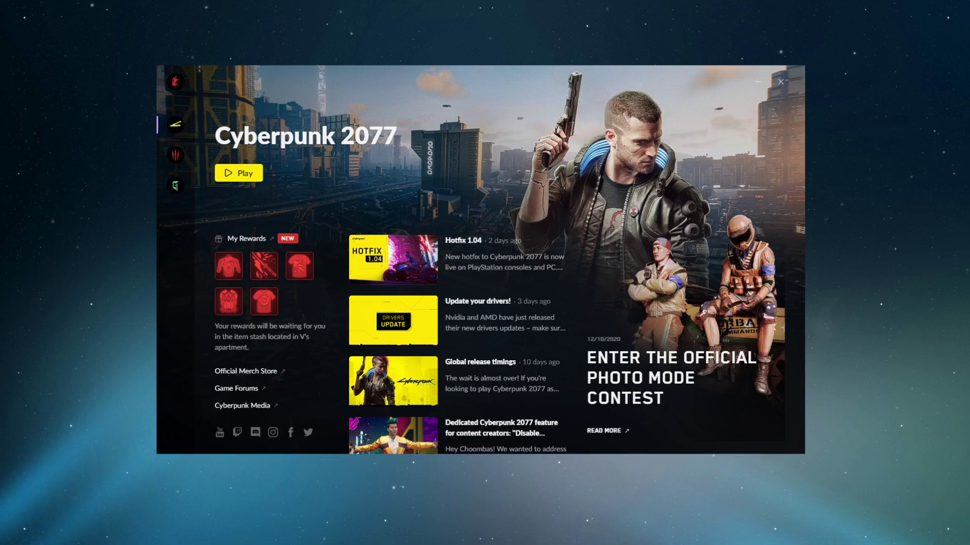
{"action": "mouse_move", "coordinate": [904, 143]}
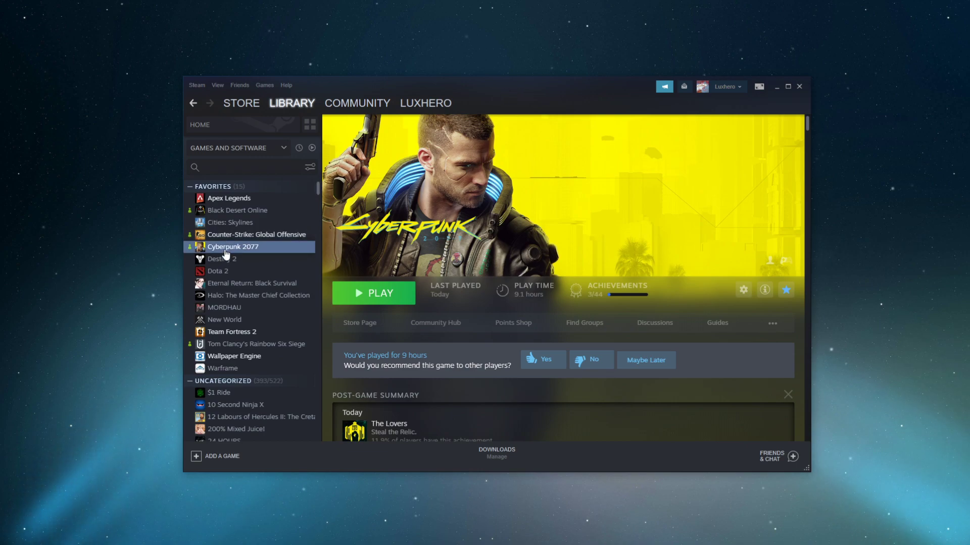
- Browse Cyberpunk 2077's local files from its Steam Properties to open the game folder
{"action": "right_click", "coordinate": [234, 246]}
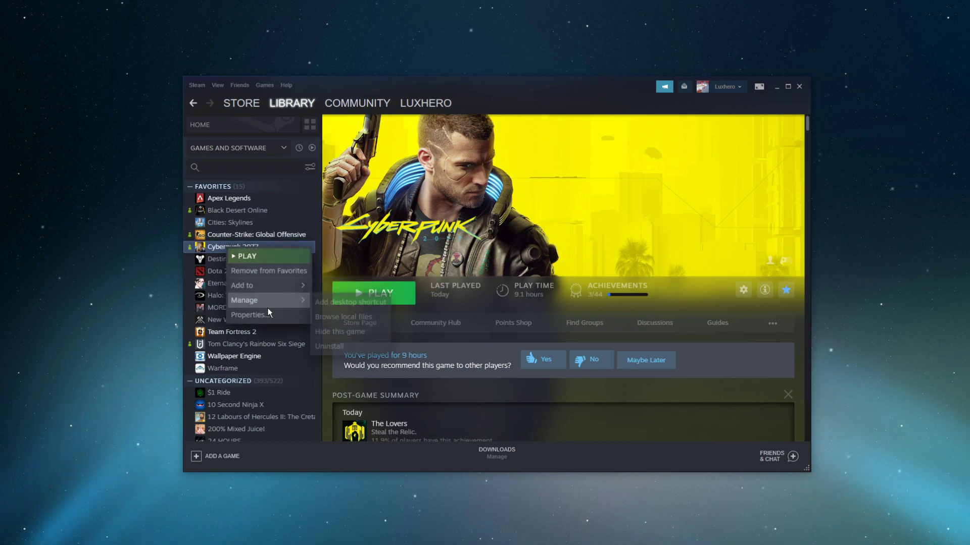
{"action": "left_click", "coordinate": [250, 315]}
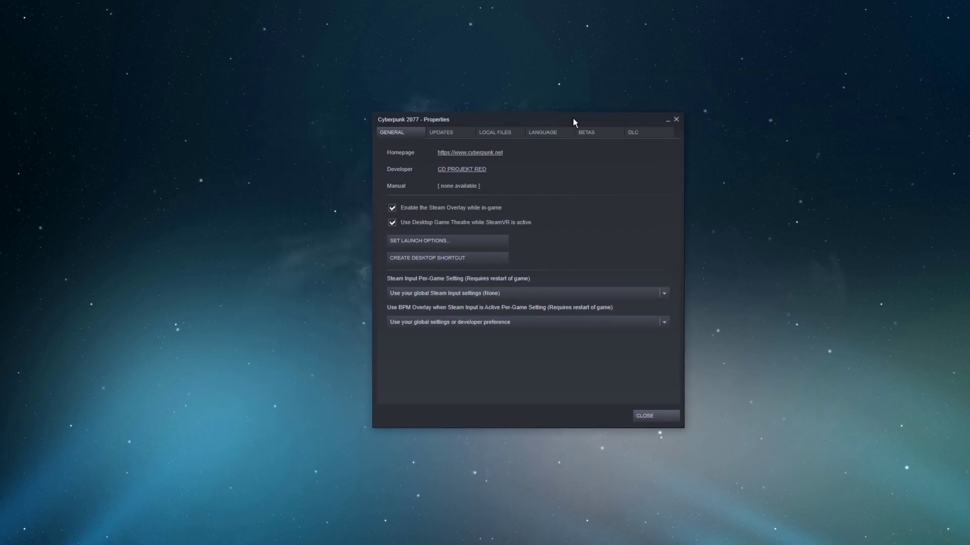
{"action": "left_click", "coordinate": [497, 132]}
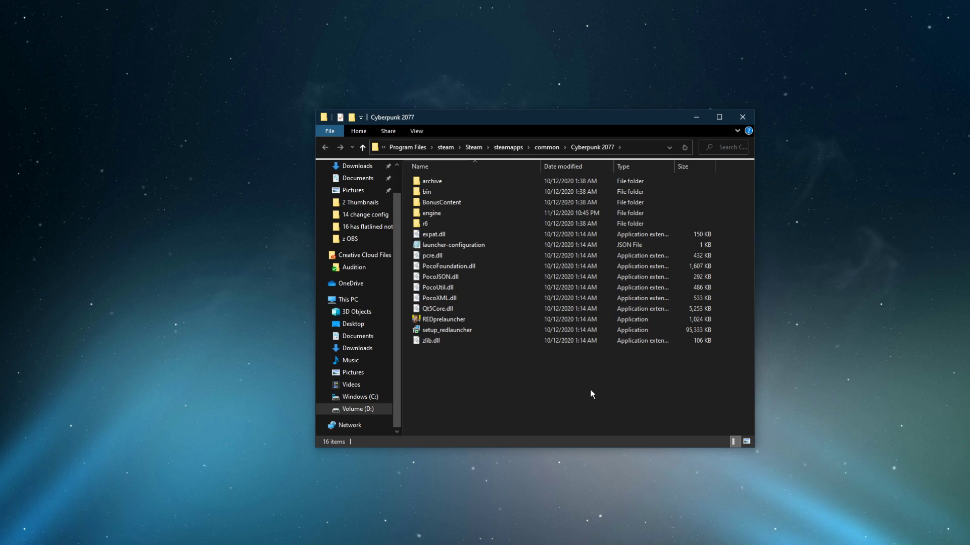
- Navigate to r6\config\settings\platform\pc and open options.json in Notepad
{"action": "left_click", "coordinate": [425, 223]}
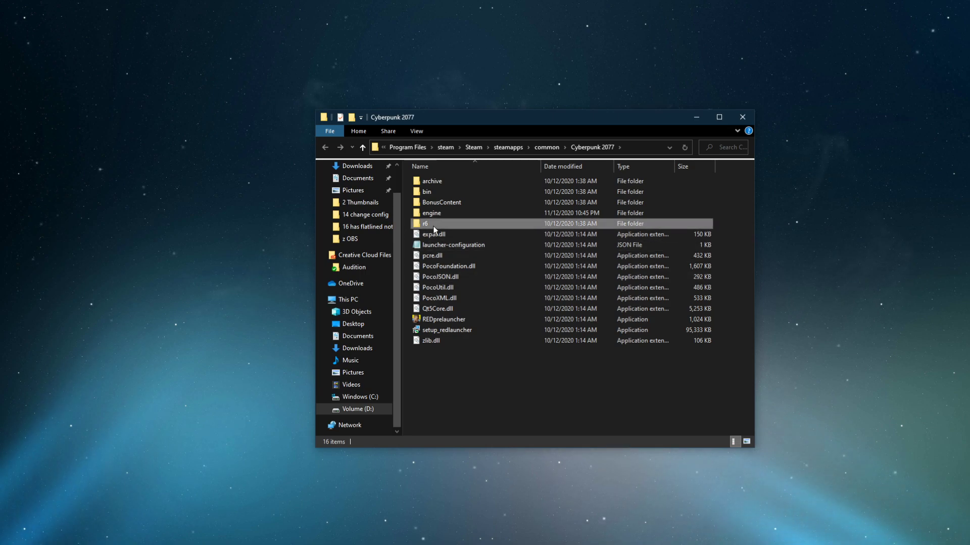
{"action": "double_click", "coordinate": [425, 223]}
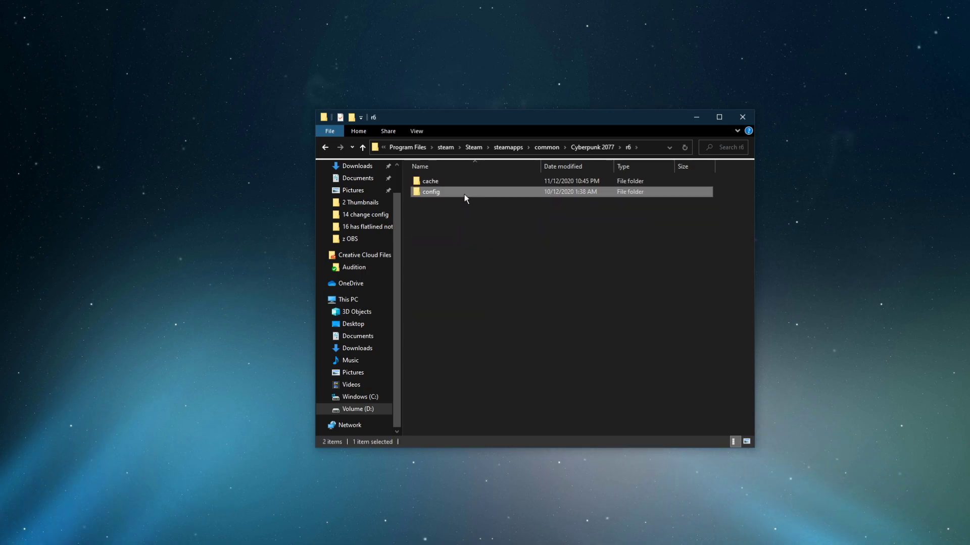
{"action": "double_click", "coordinate": [431, 192]}
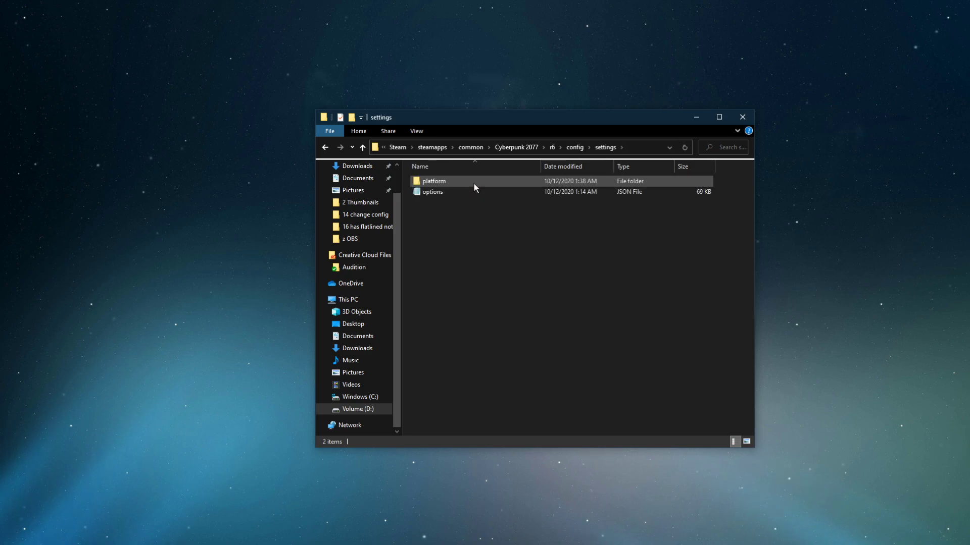
{"action": "double_click", "coordinate": [434, 180]}
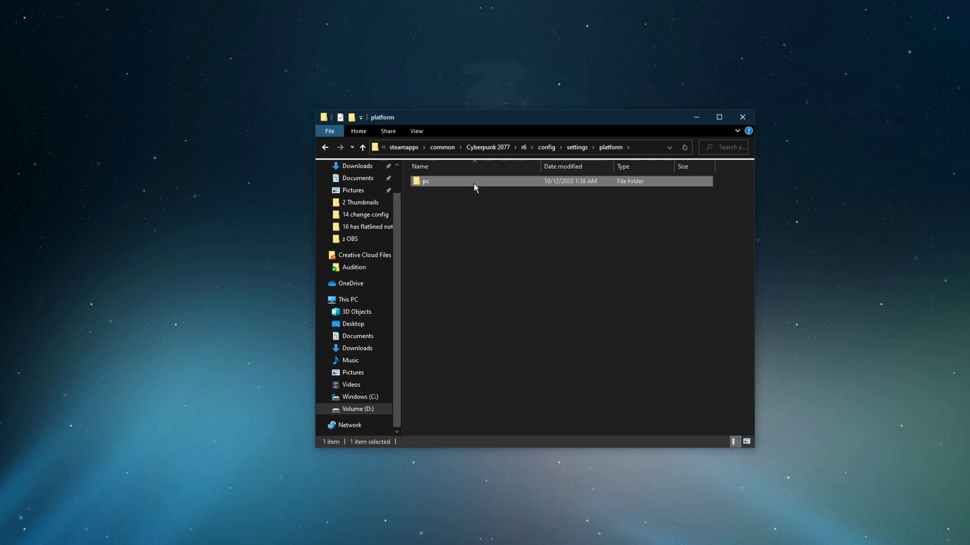
{"action": "double_click", "coordinate": [424, 181]}
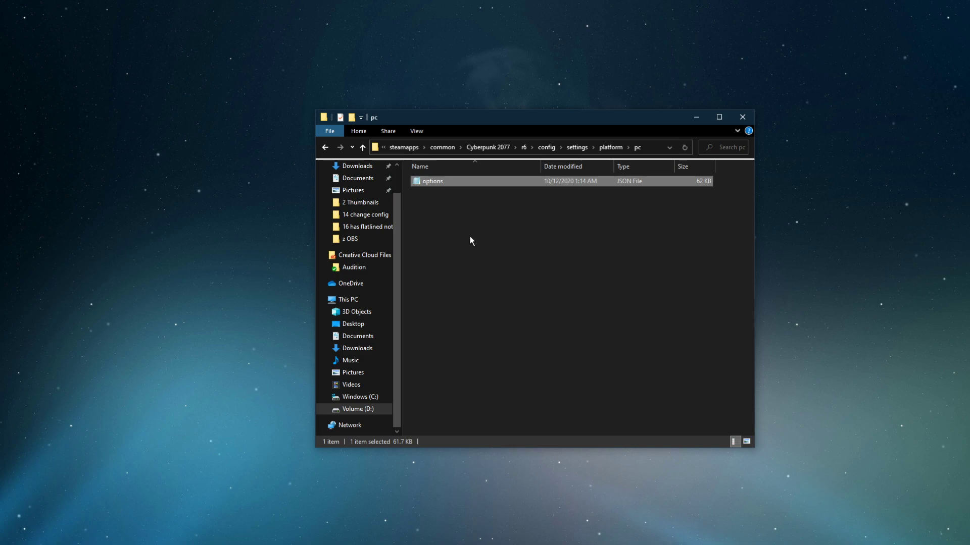
{"action": "double_click", "coordinate": [432, 180]}
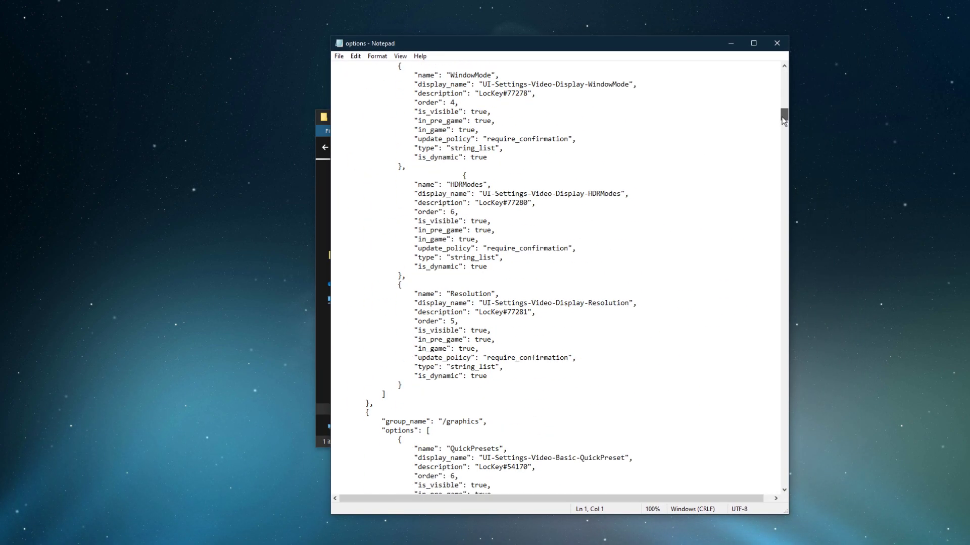
- Scroll down to the /graphics/basic FieldOfView entry showing min 70.0 and max 100.0
{"action": "scroll", "scroll_direction": "down", "scroll_amount": 3}
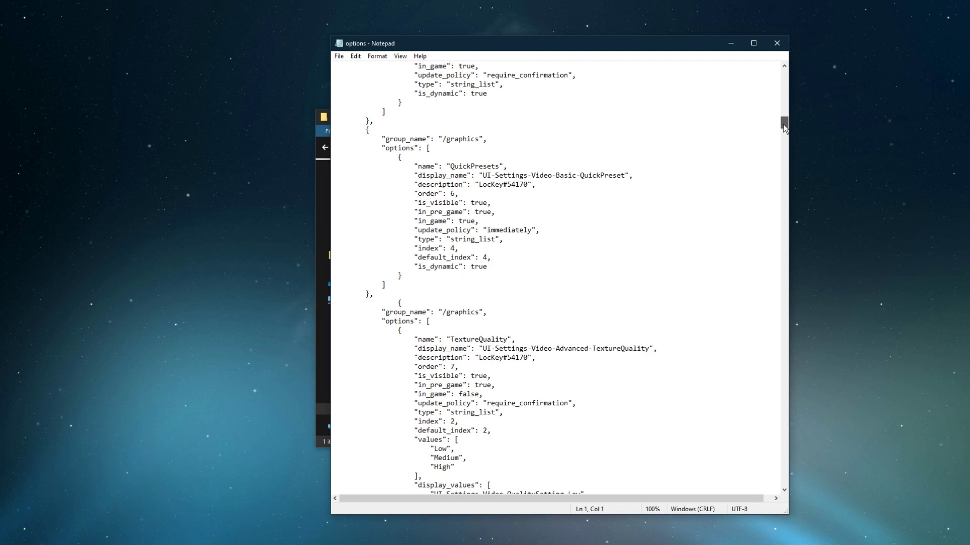
{"action": "scroll", "scroll_direction": "down", "scroll_amount": 3}
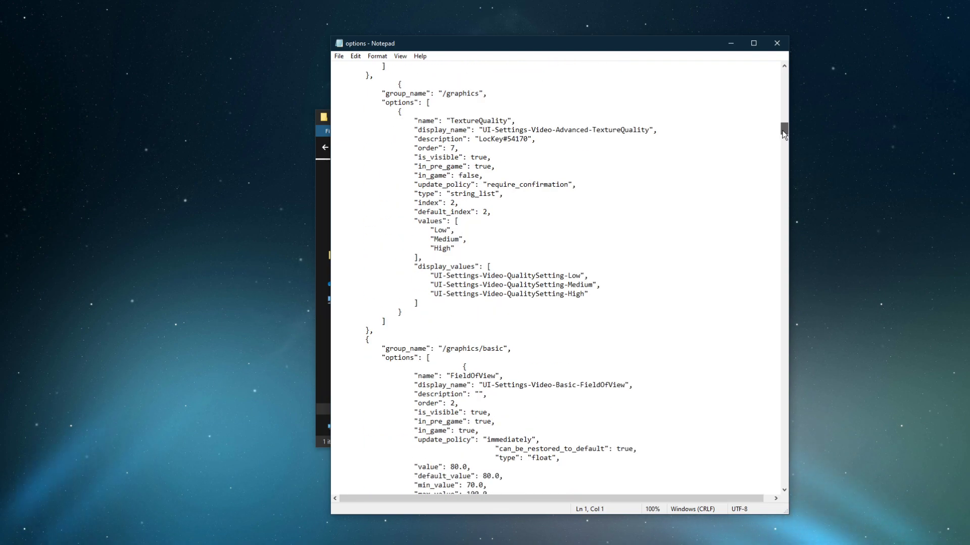
{"action": "scroll", "scroll_direction": "down", "scroll_amount": 3}
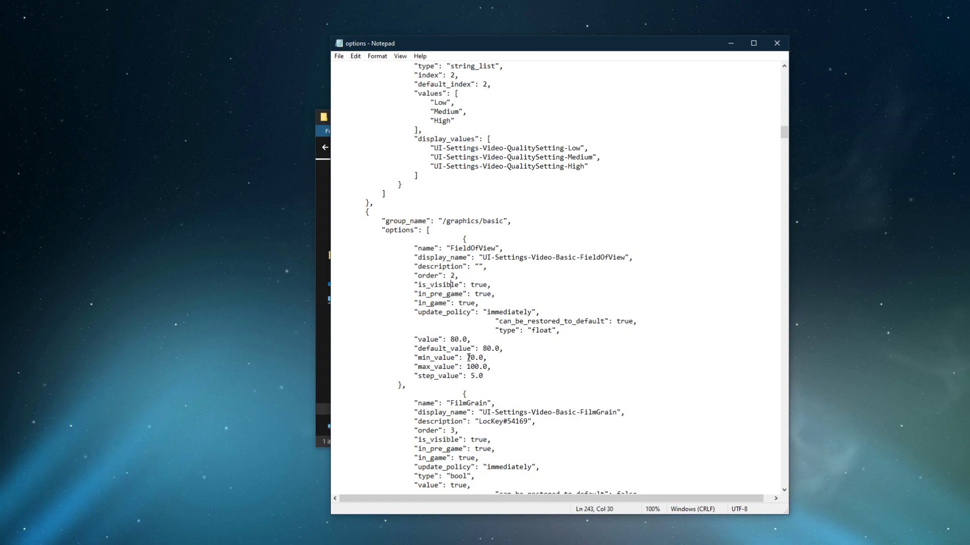
- Change FieldOfView max_value to 120.0 and step_value to 1.0, then close Notepad
{"action": "left_click", "coordinate": [482, 377]}
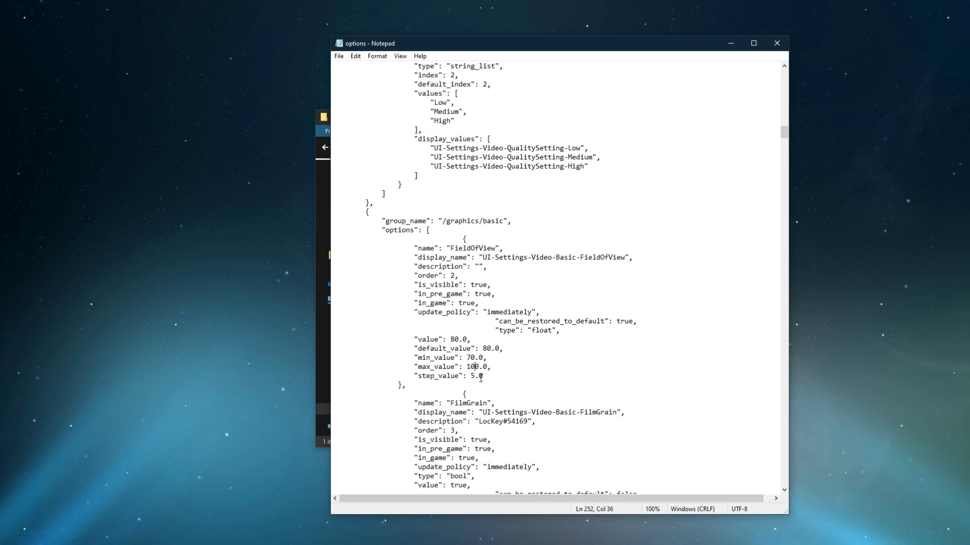
{"action": "type", "text": "12"}
{"action": "left_click", "coordinate": [470, 376]}
{"action": "type", "text": "1"}
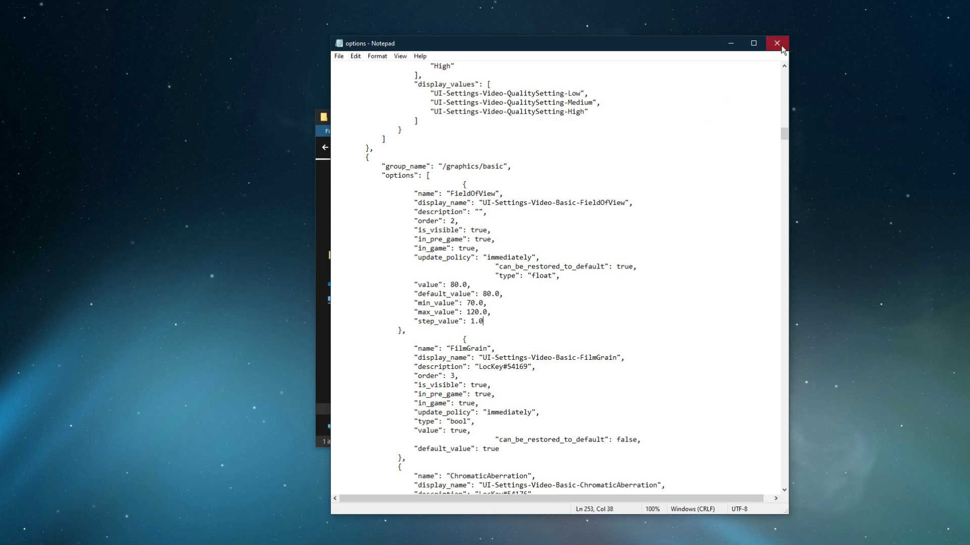
{"action": "left_click", "coordinate": [775, 43]}
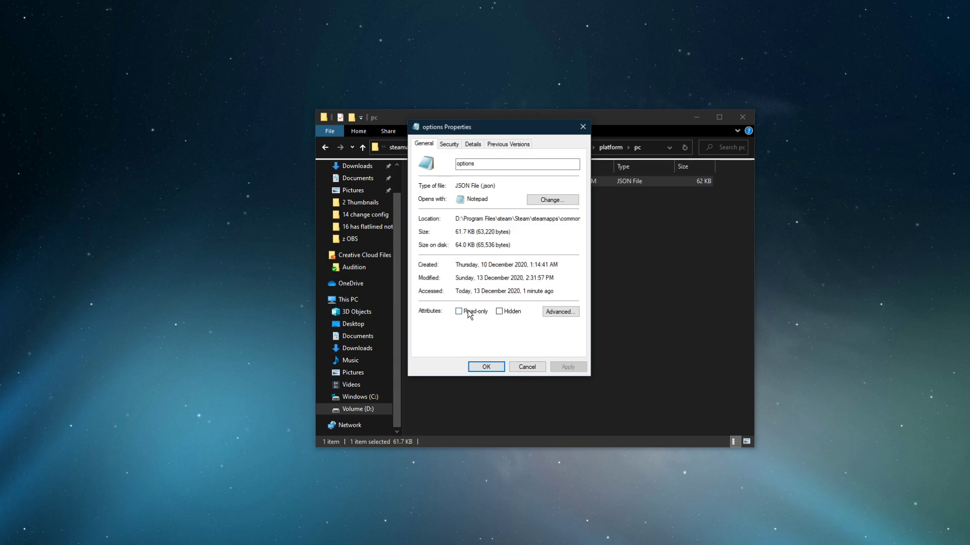
- Tick Read-only in the options.json Properties dialog
{"action": "left_click", "coordinate": [458, 311]}
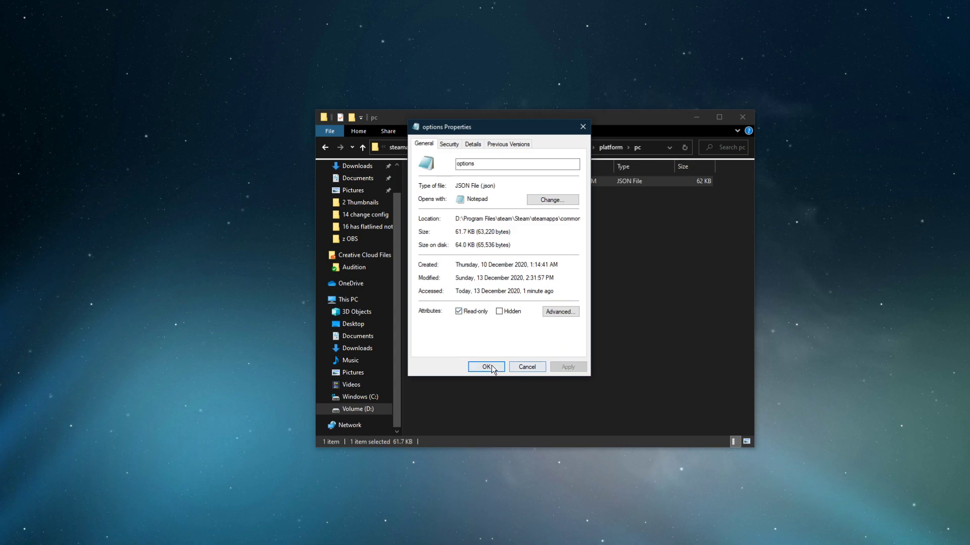